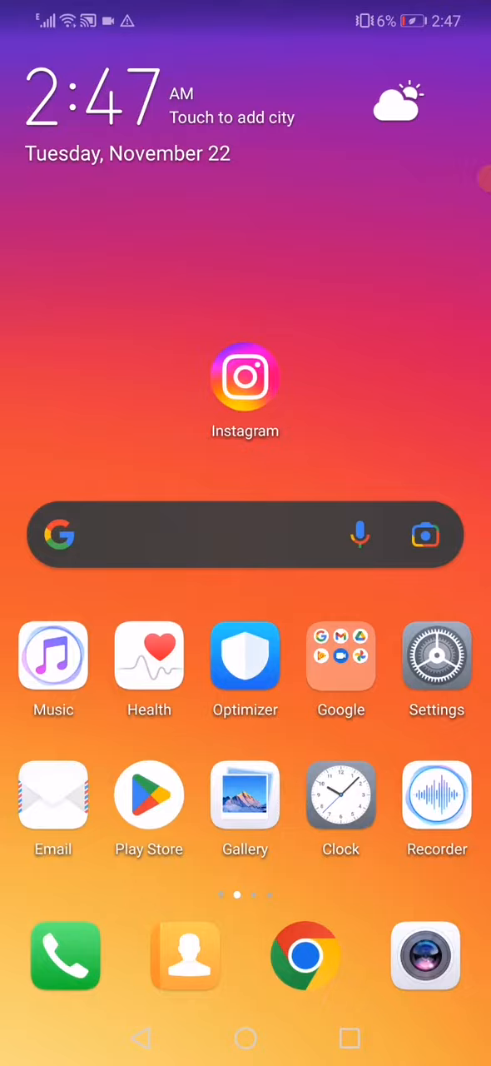
Open Instagram's app info and check its 745 MB storage breakdown, then return to app info
{"action": "left_click", "coordinate": [436, 658]}
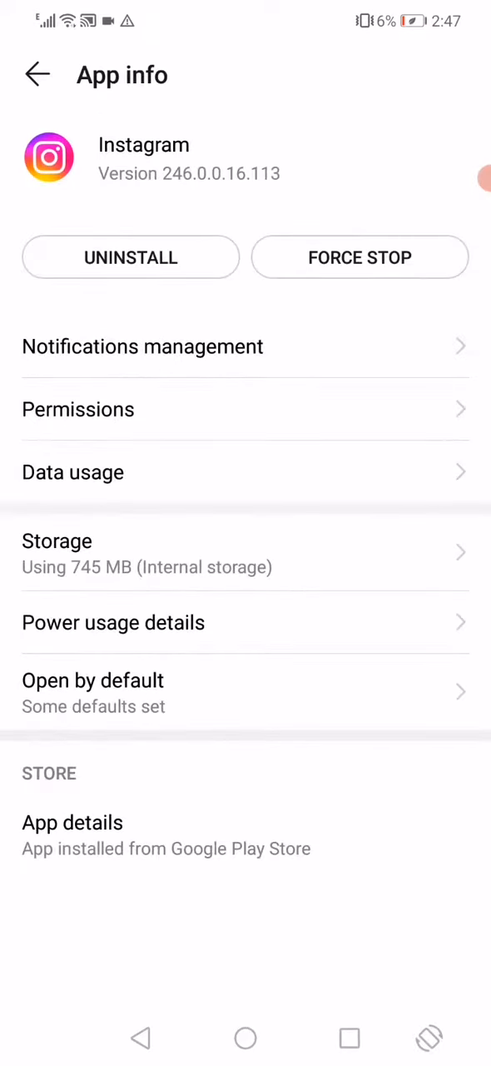
{"action": "left_click", "coordinate": [56, 541]}
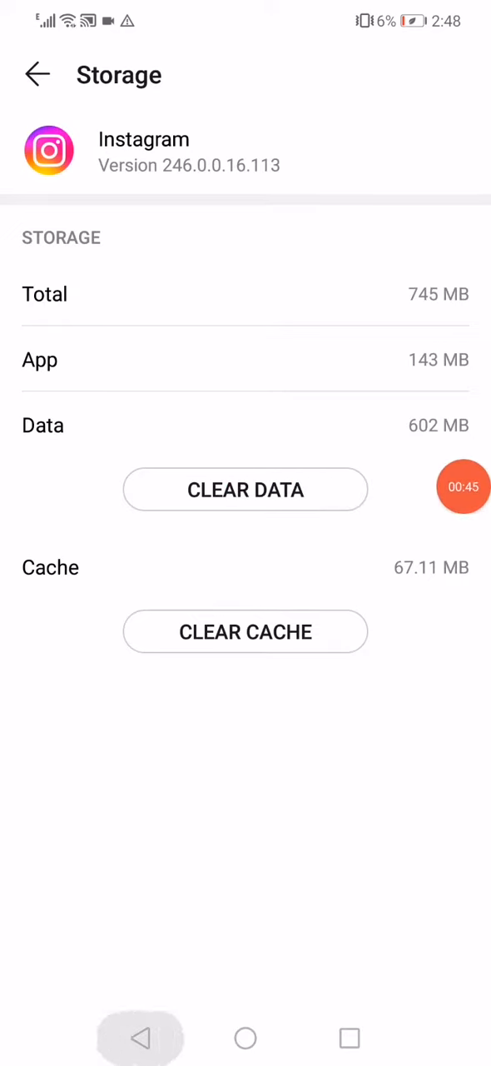
{"action": "left_click", "coordinate": [38, 73]}
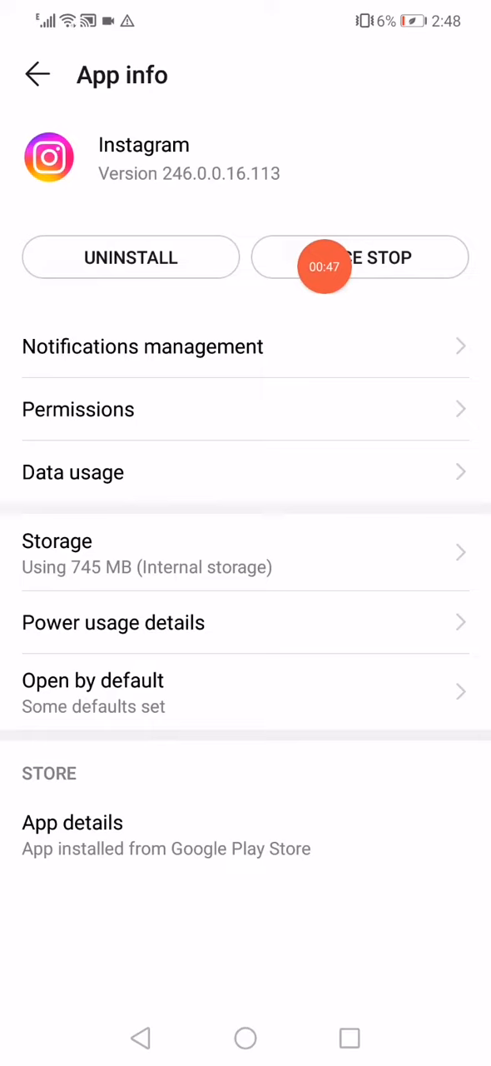